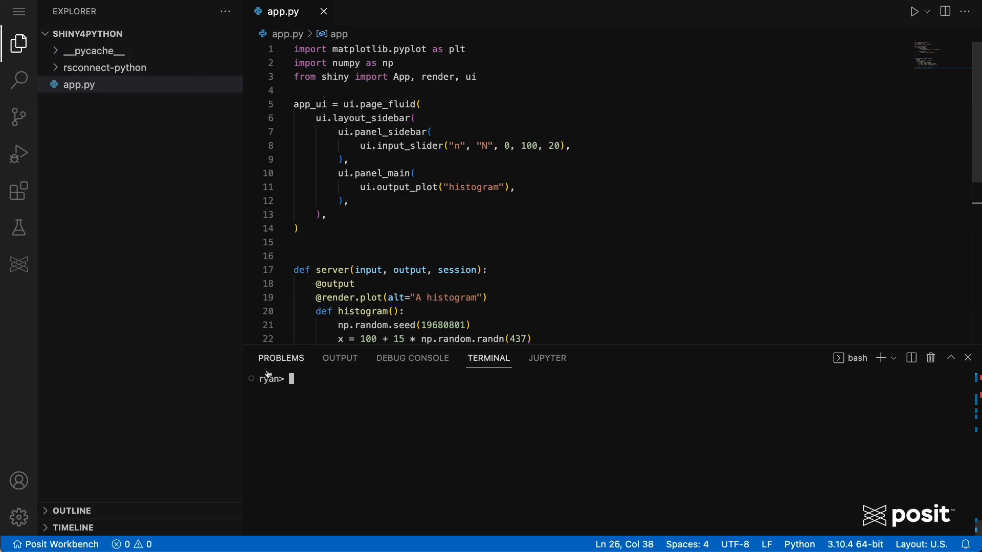
mouse_move(334, 382)
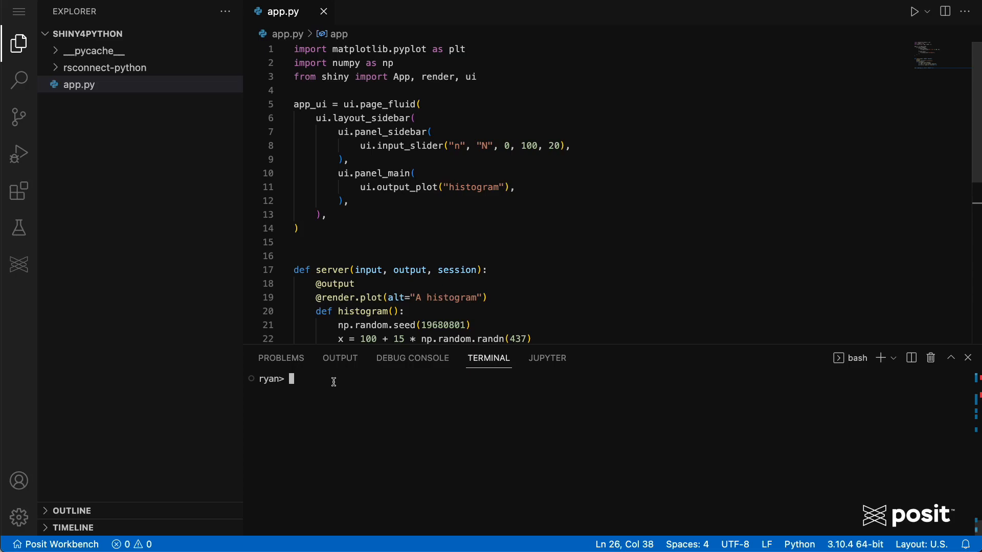
Step: Install shiny, rsconnect-python and matplotlib with pip in the terminal
type("pip inst")
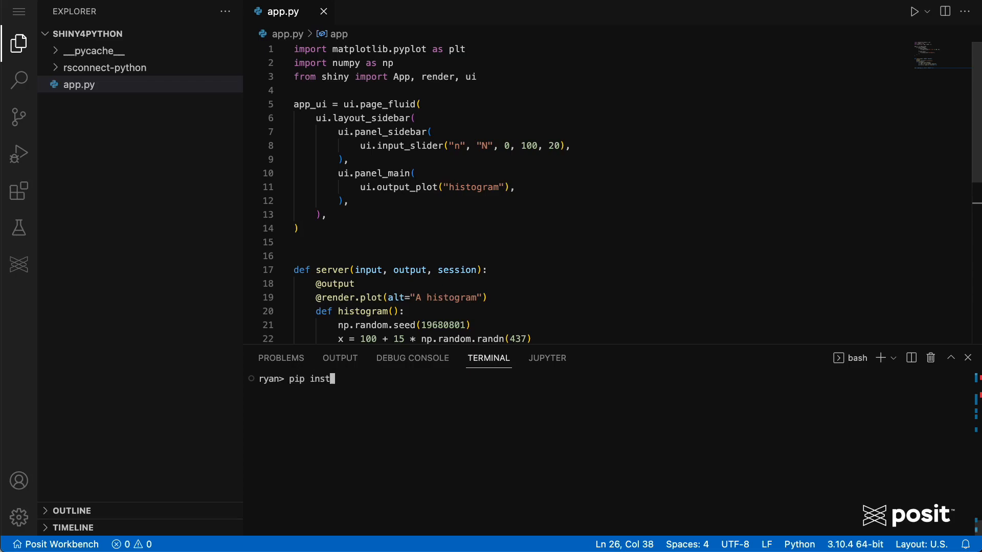
type("all shiny")
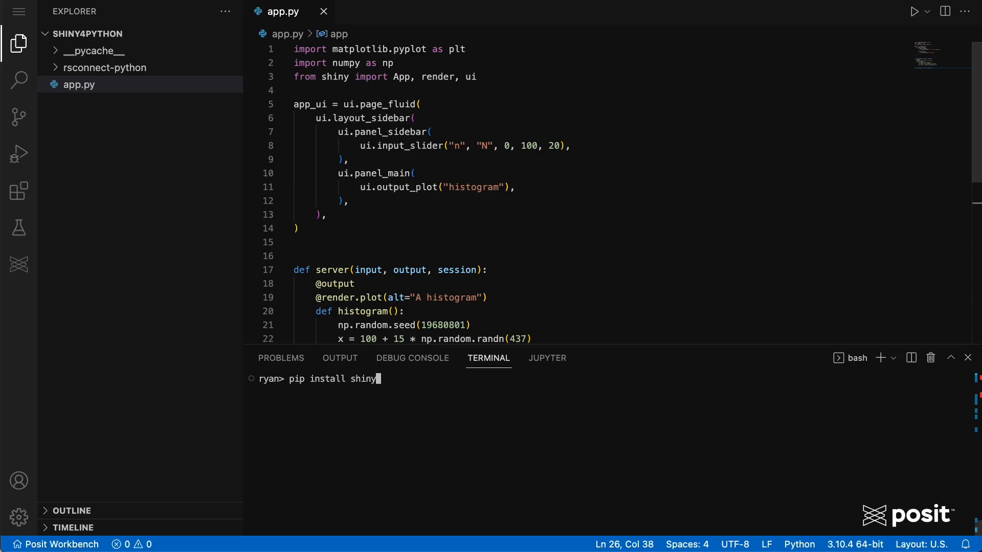
type("rscon")
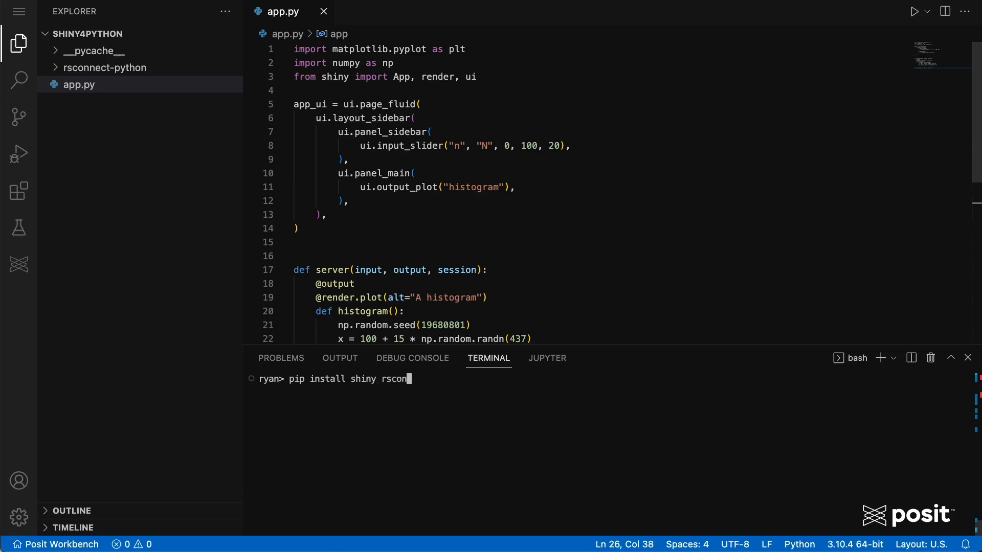
type("nect-python")
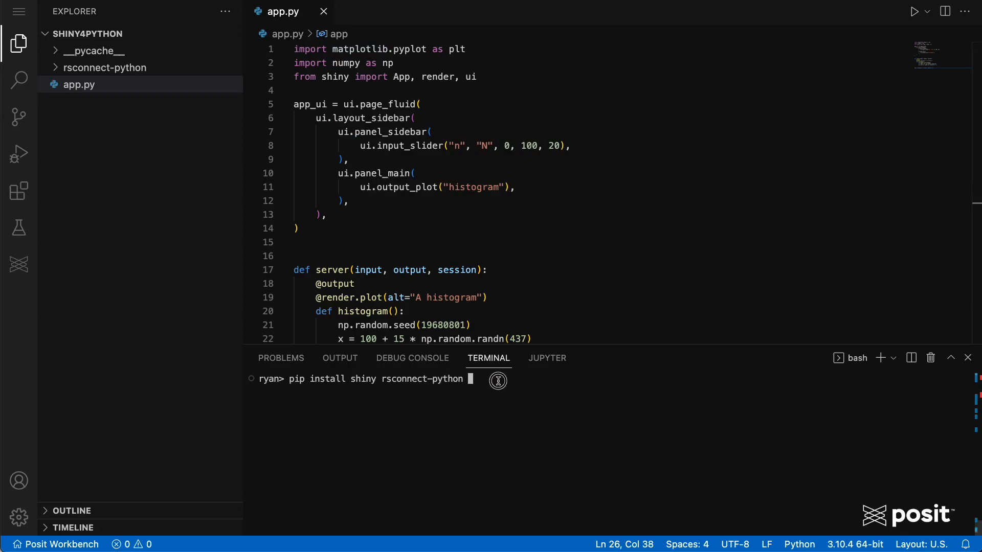
type("matp")
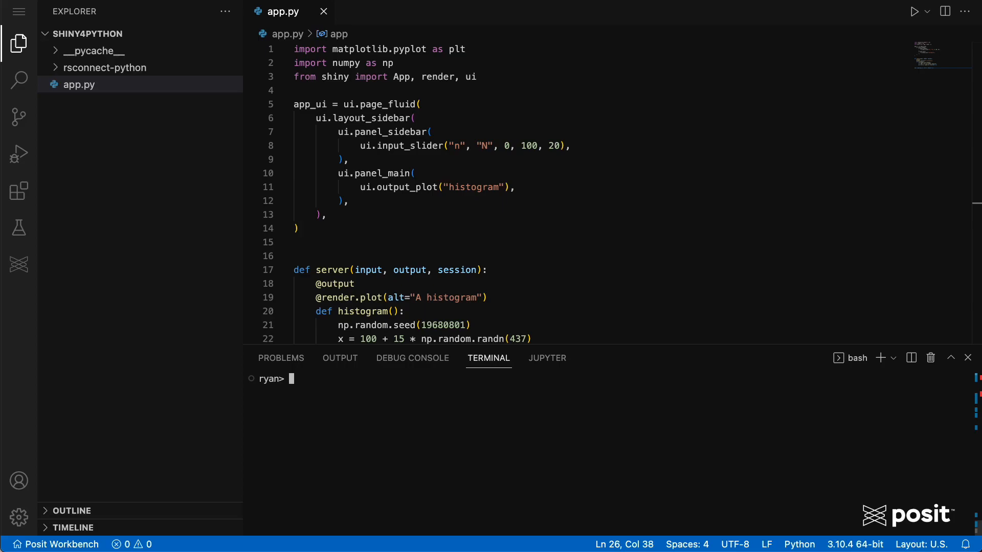
Step: Start the app locally with shiny run app.py, serving at a Workbench URL
type("shiny run")
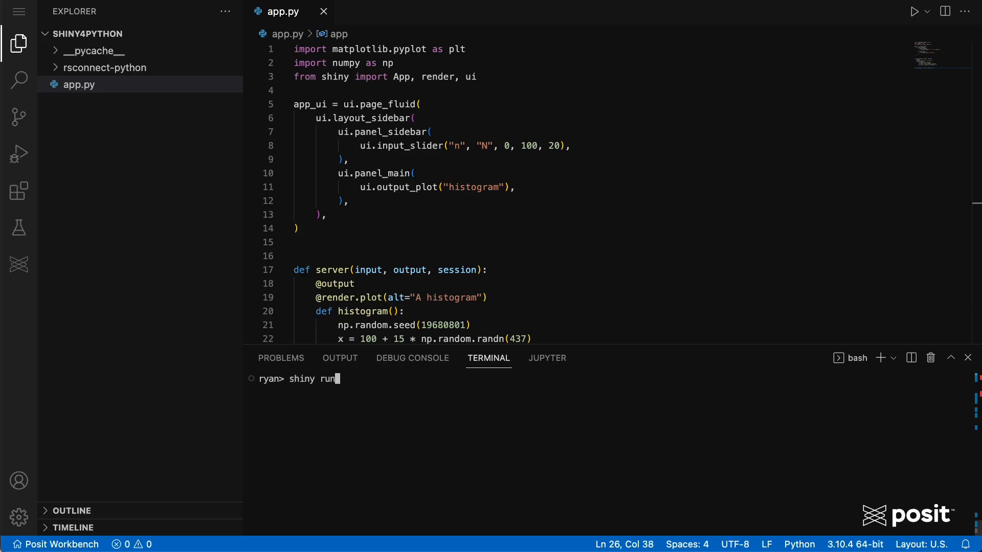
type("app.py")
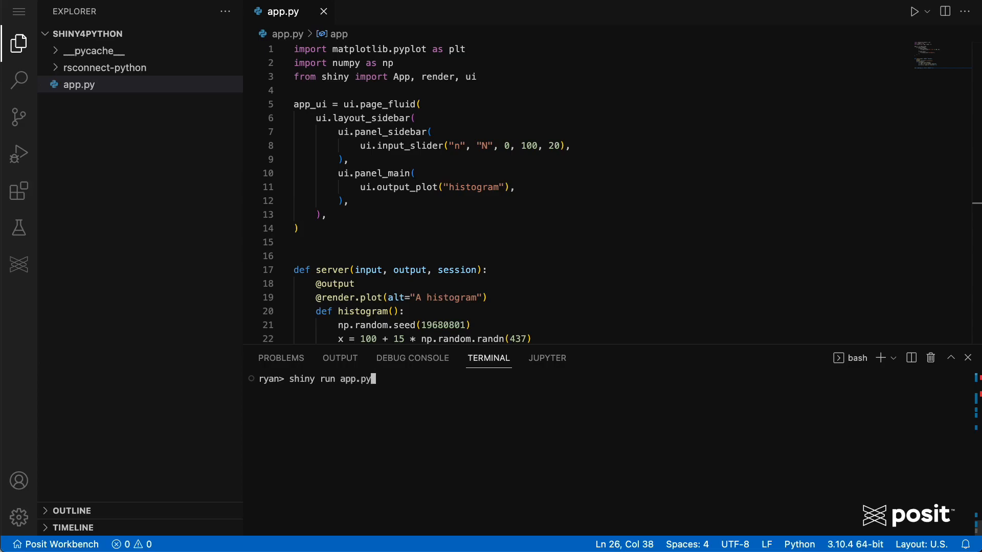
key("Enter")
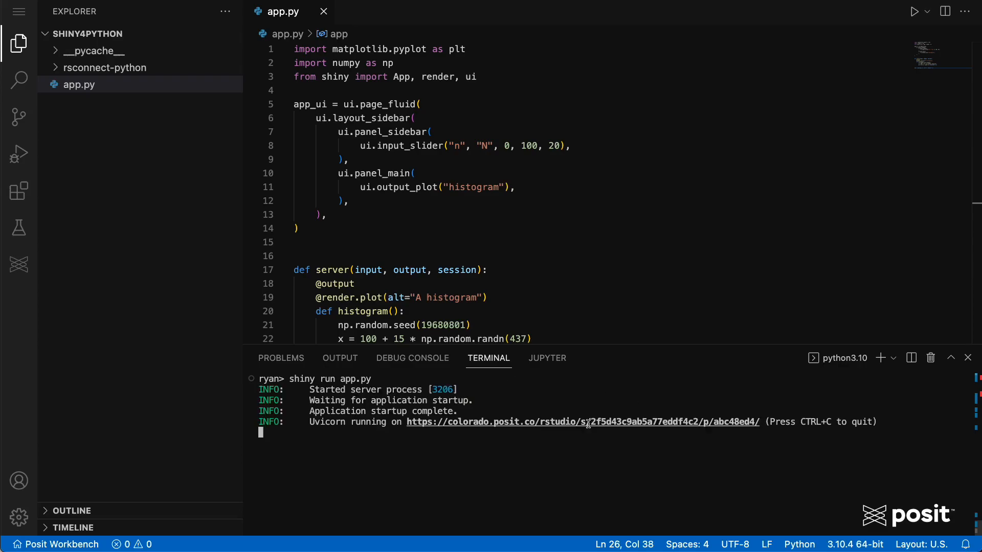
Step: Open the local app and drag N through about 31, 22 and 79, redrawing the histogram
left_click(587, 422)
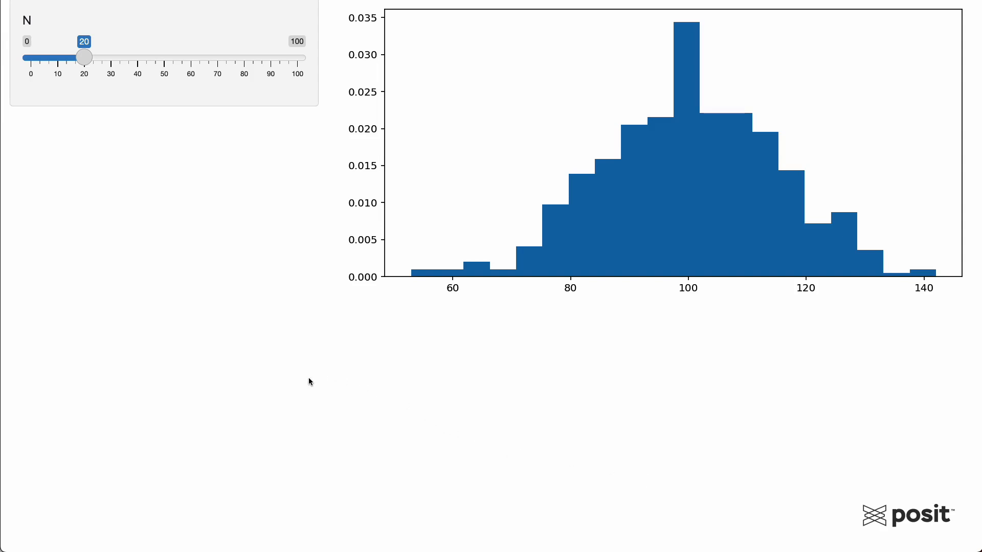
mouse_move(288, 230)
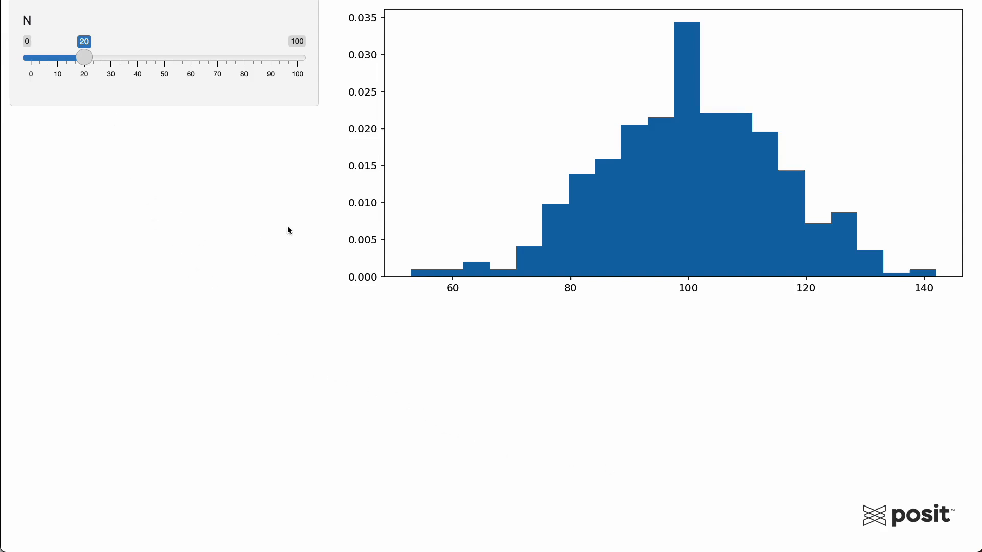
left_click_drag(83, 57, 113, 58)
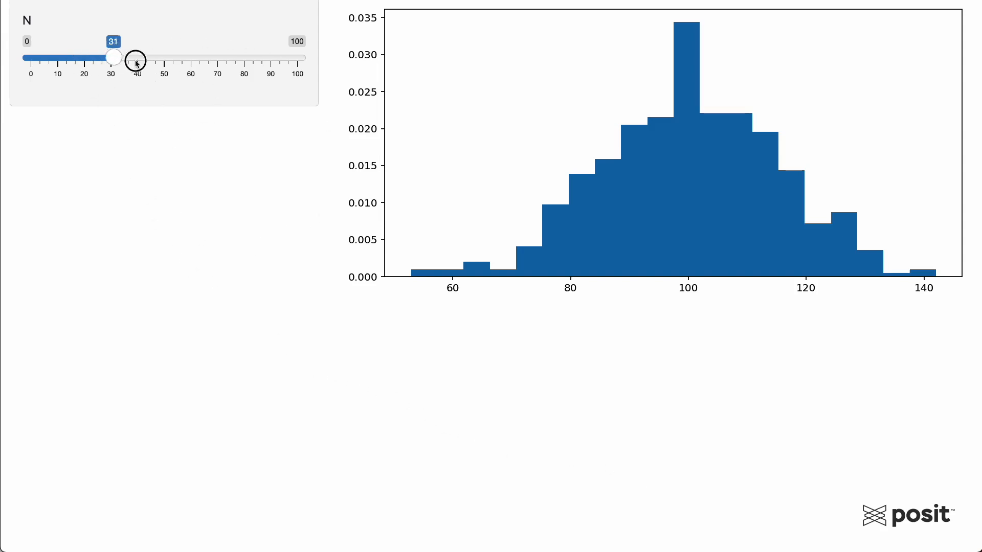
left_click_drag(113, 57, 88, 58)
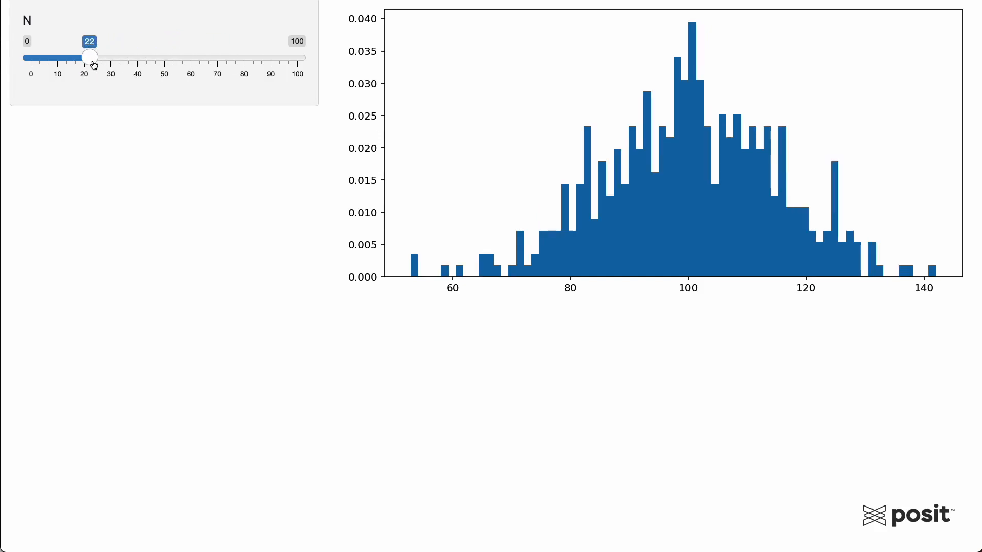
left_click_drag(88, 57, 237, 57)
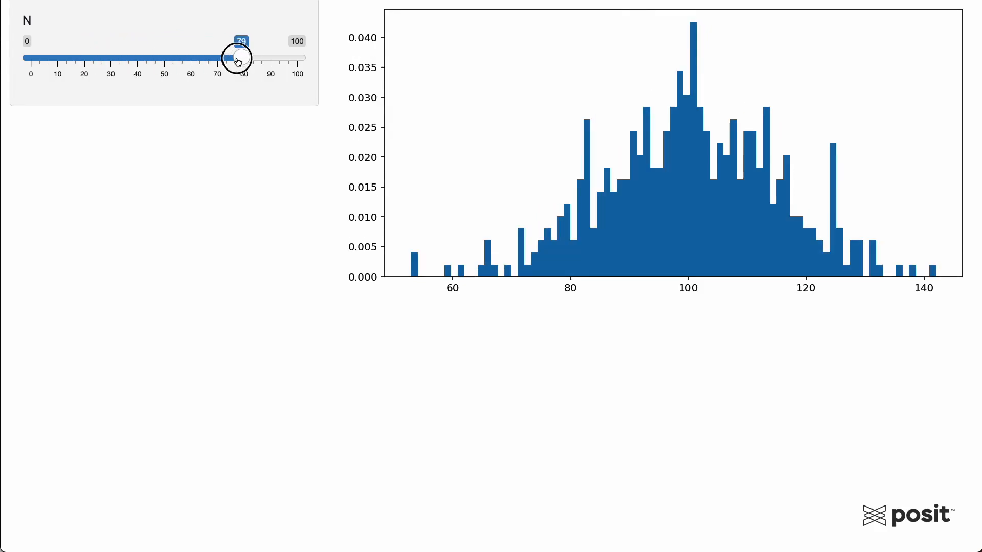
left_click_drag(235, 57, 106, 57)
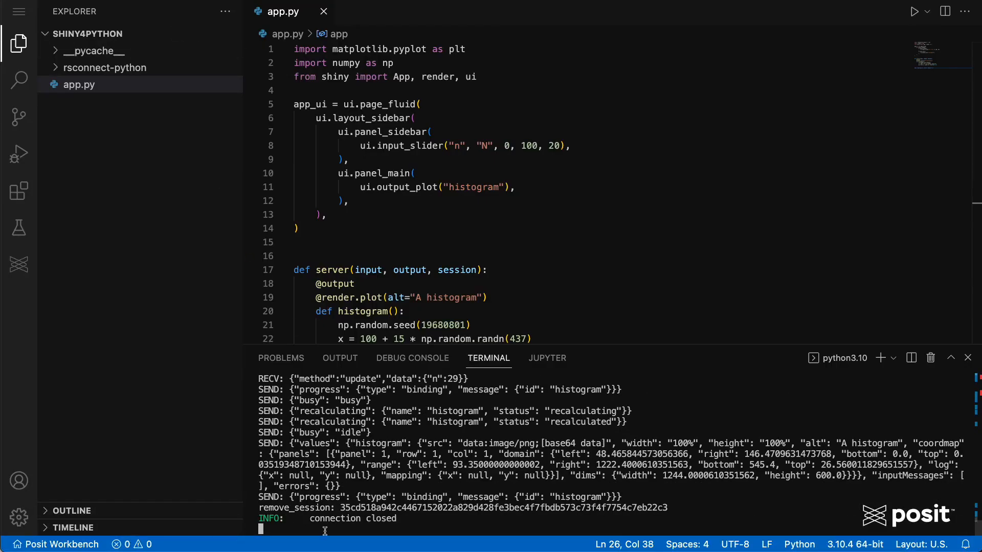
Step: Stop the locally running Shiny server with Ctrl+C
key("Ctrl+C")
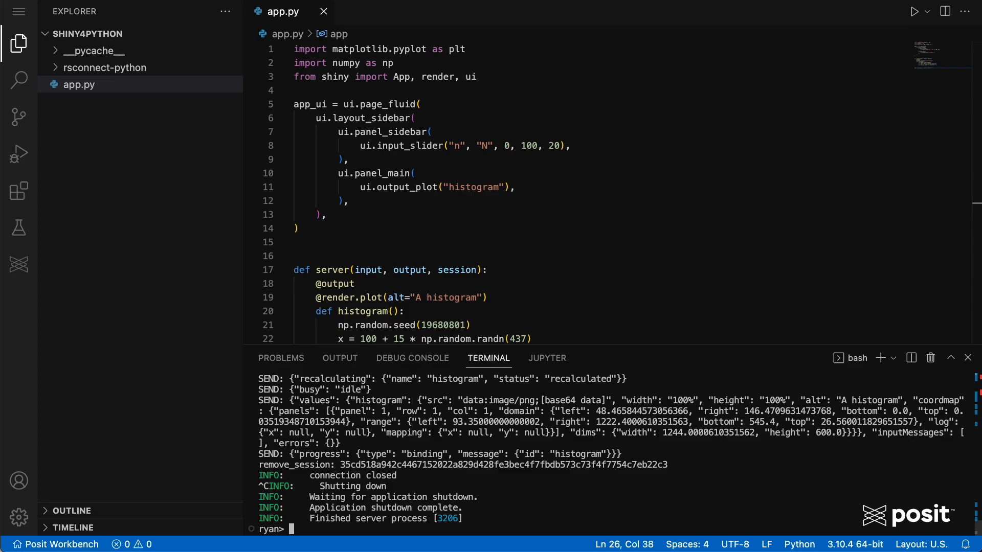
Step: Deploy the app with rsconnect deploy shiny -n pct_prod . to Posit Connect
type("rsco")
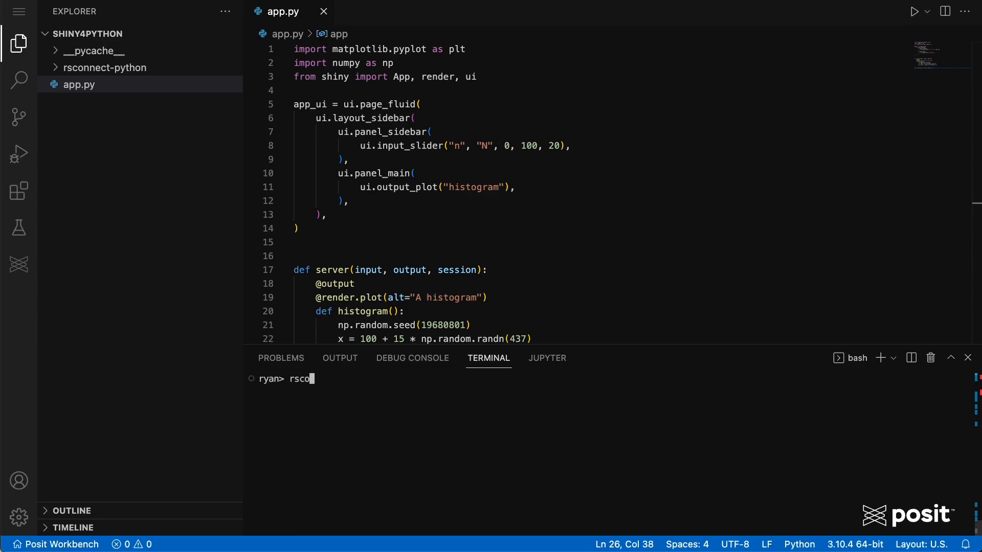
type("nnect depl")
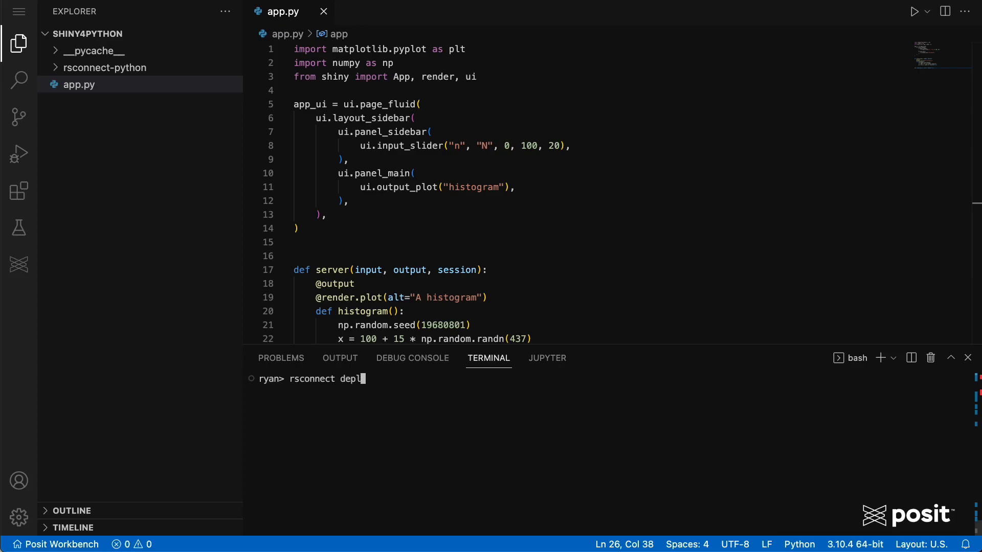
type("oy shiny")
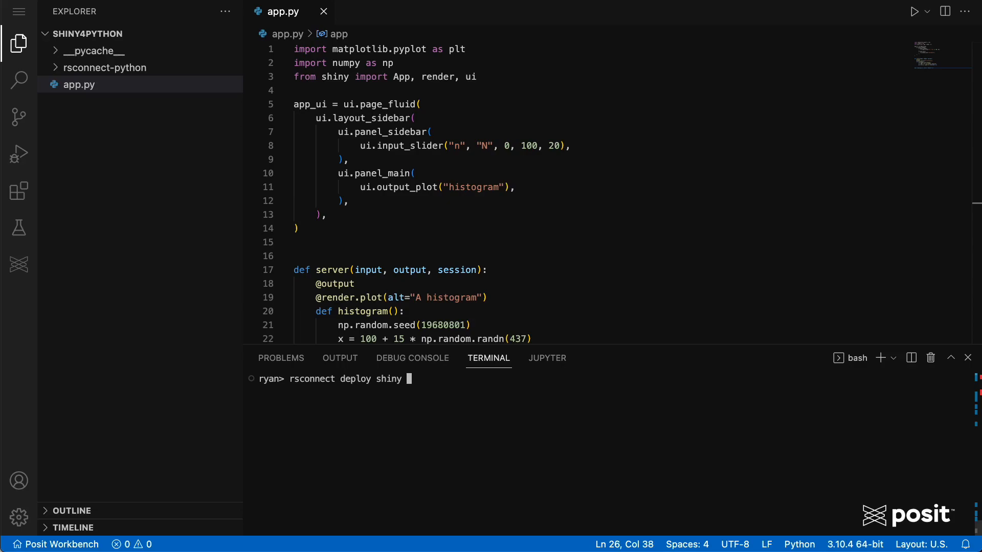
type("-n")
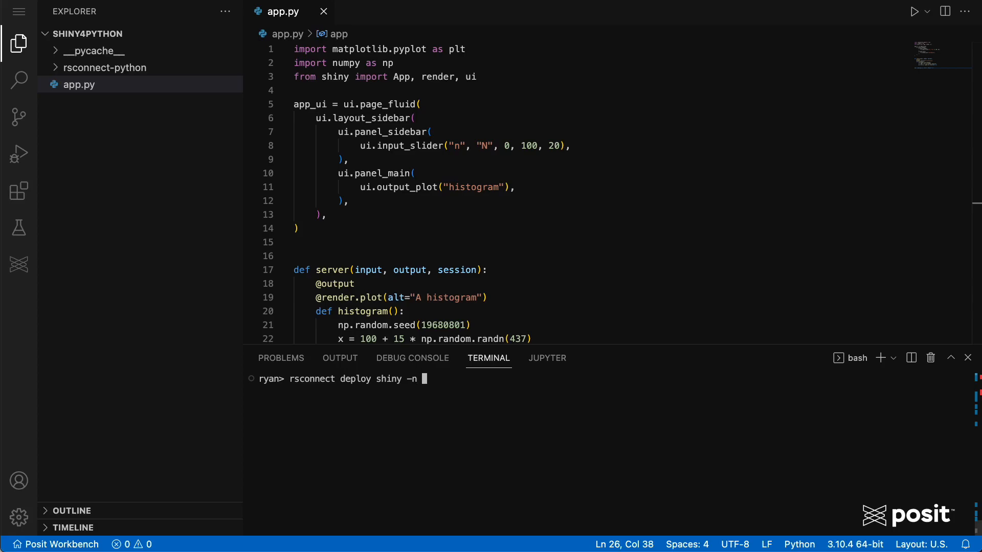
type("pc")
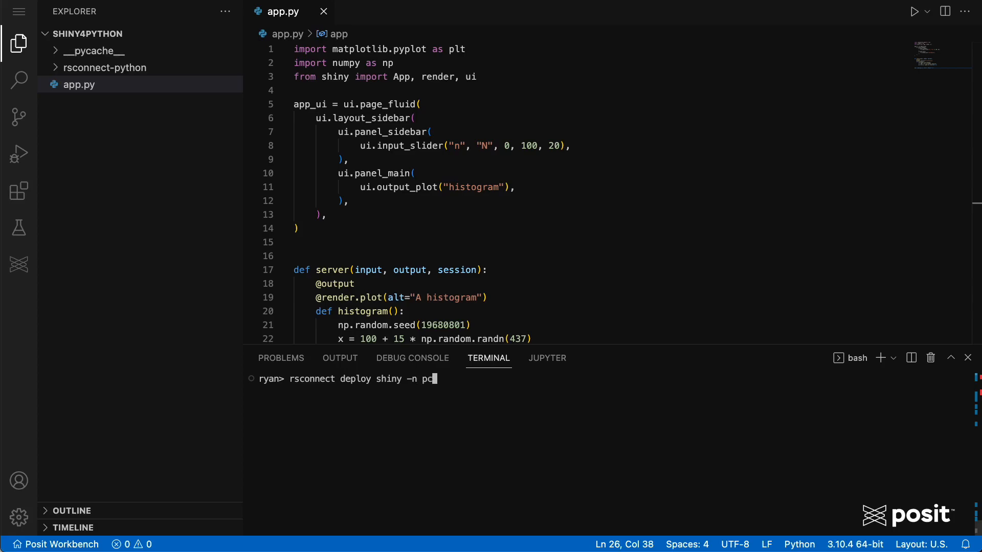
type("t_prod")
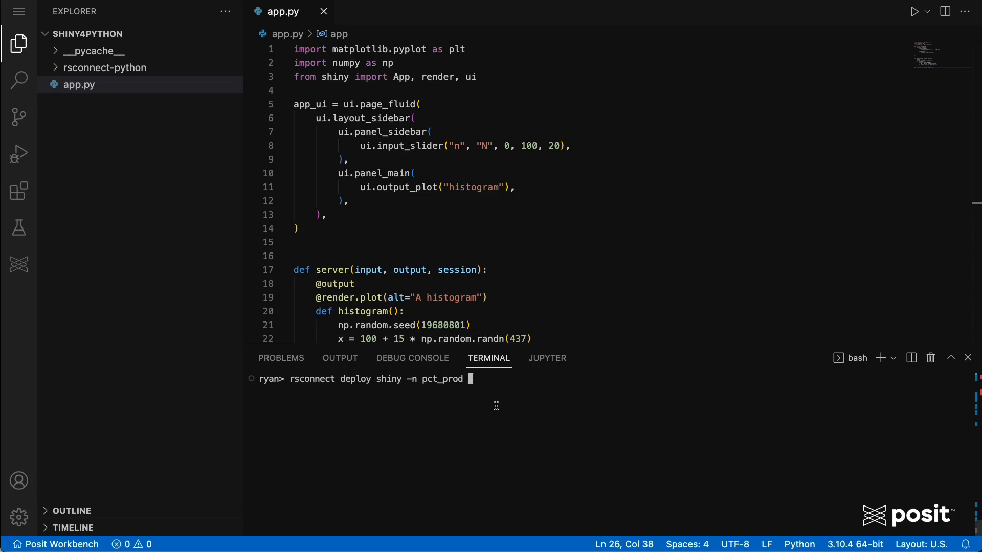
type(".")
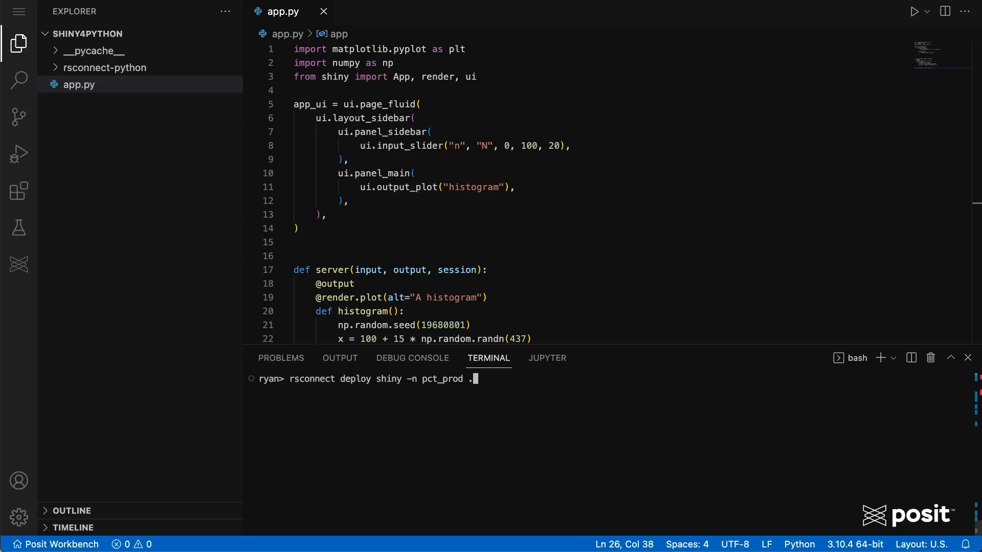
key("Enter")
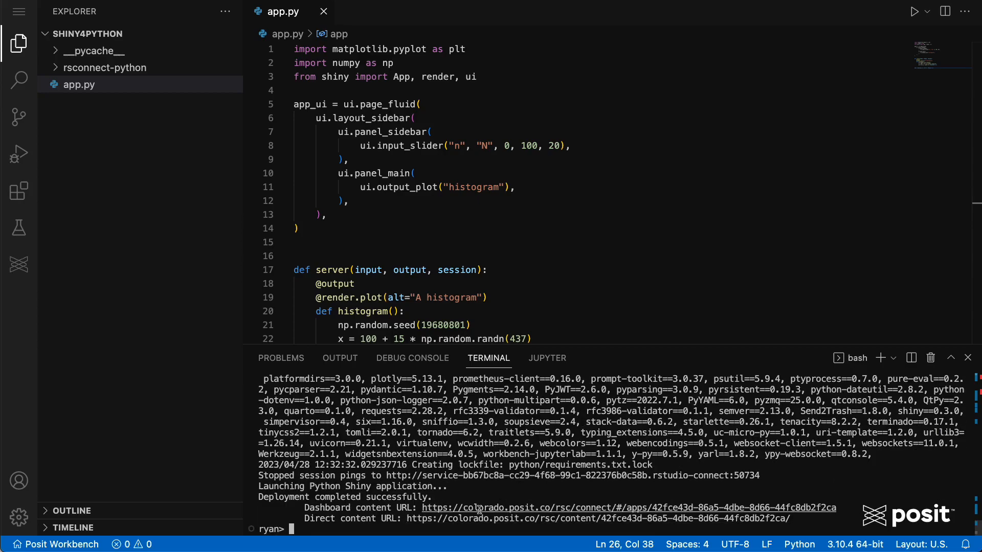
mouse_move(481, 513)
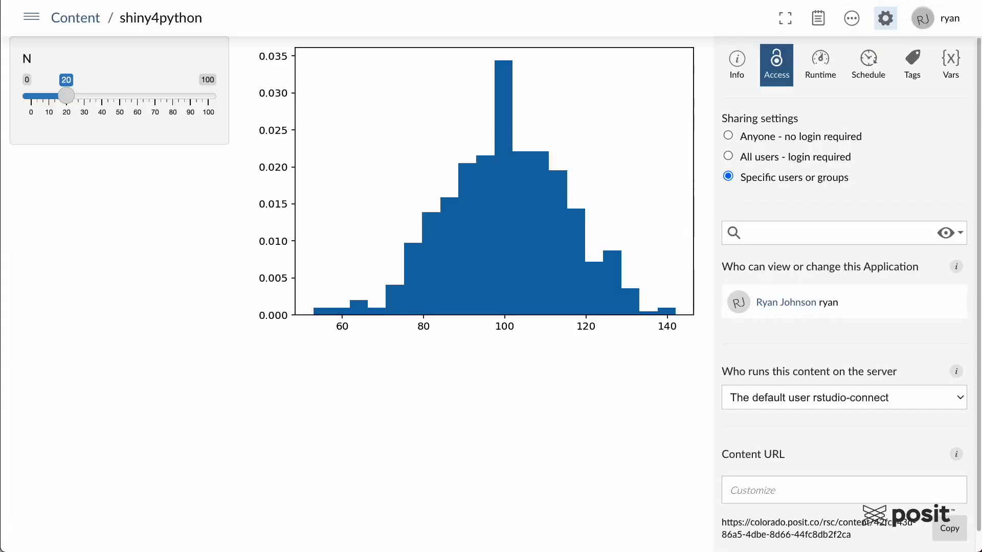
mouse_move(111, 112)
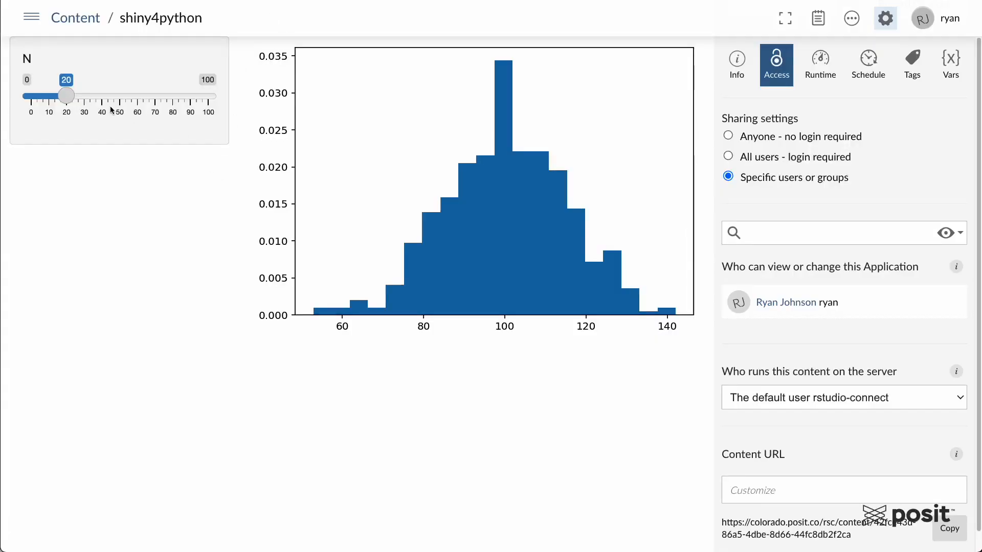
Step: Raise N to 80 in the deployed shiny4python app, redrawing a finely binned histogram
left_click_drag(67, 95, 173, 96)
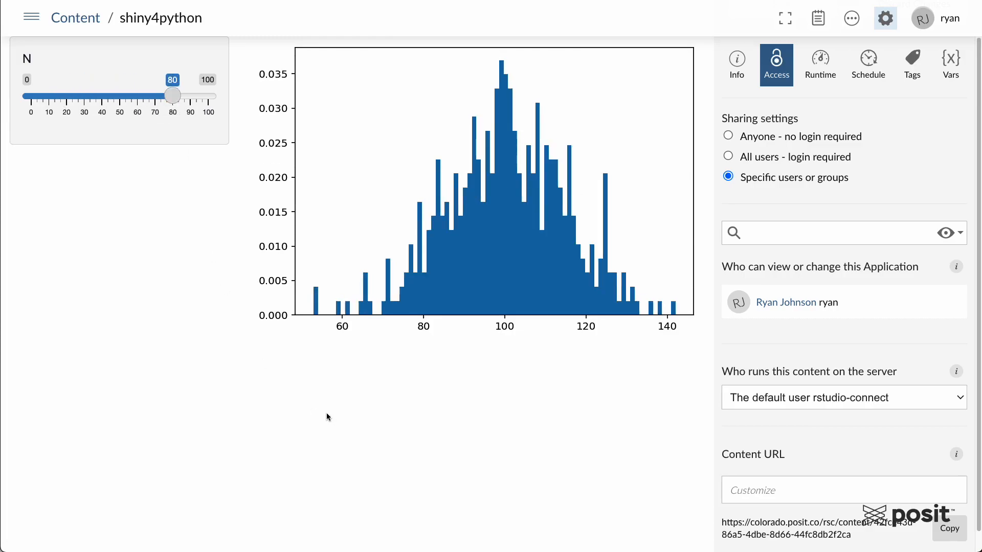
mouse_move(321, 417)
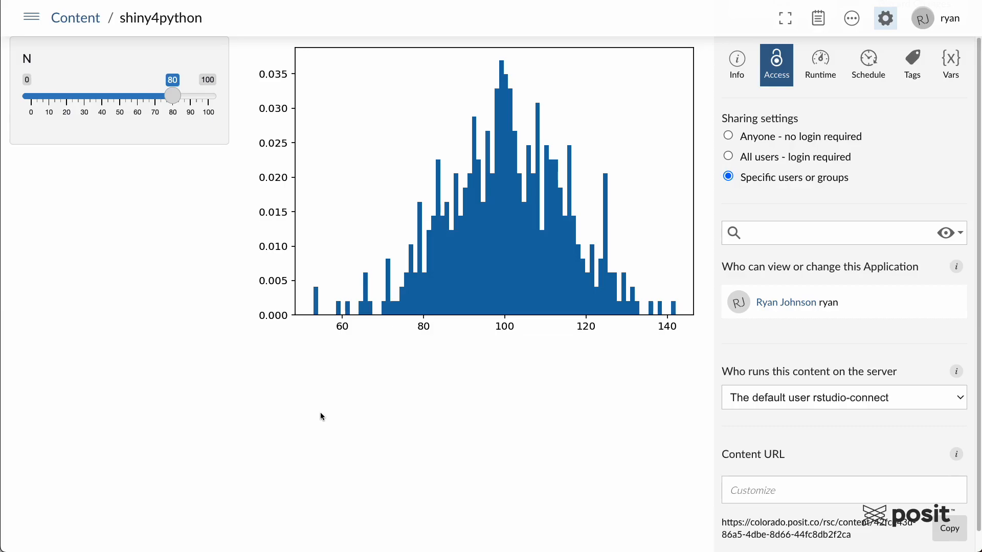